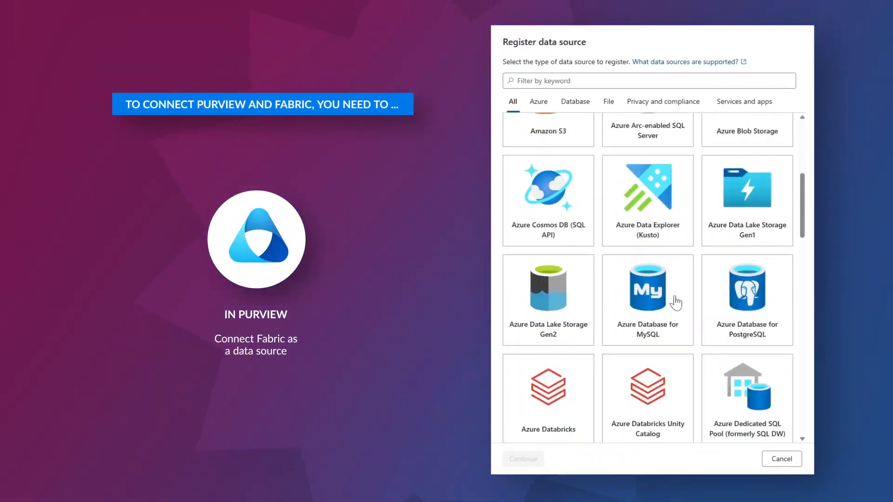
# - Go from the Purview portal home into the Data Map solution's Domains overview
pyautogui.scroll(-3)
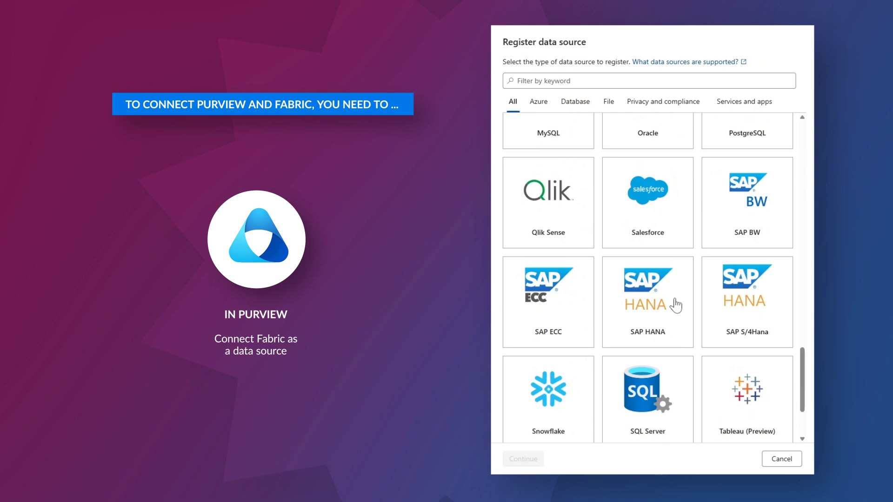
pyautogui.write('fab')
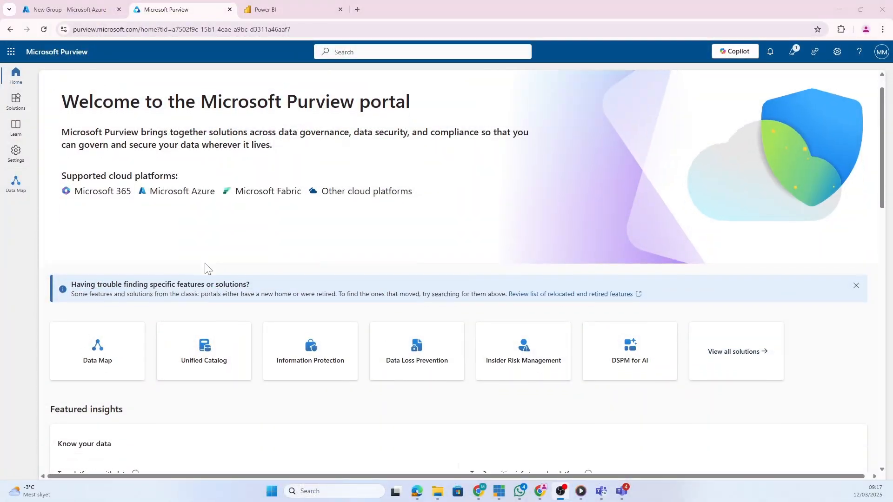
pyautogui.scroll(-3)
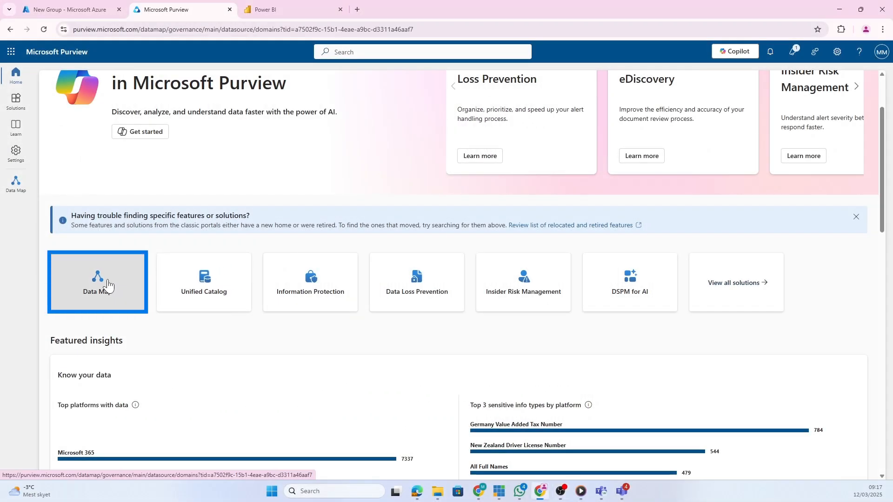
pyautogui.click(97, 282)
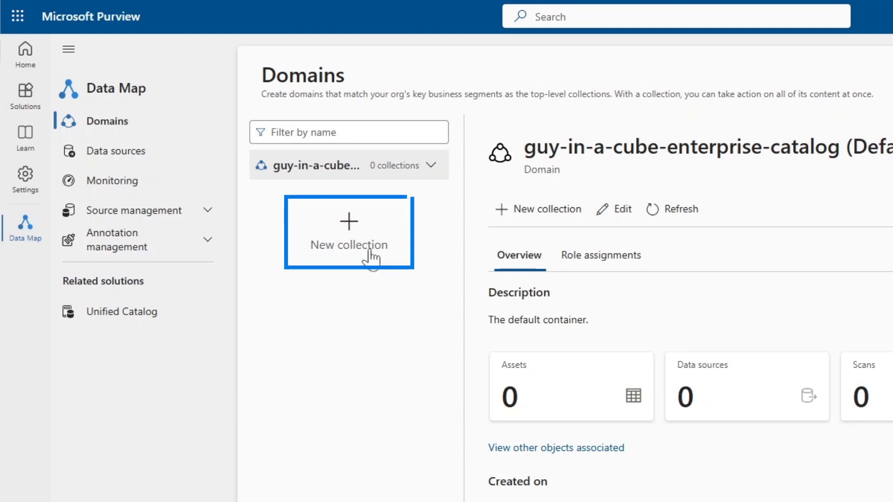
# - Create a 'Fabric' collection described as holding all Fabric assets, with marthe as collection admin
pyautogui.click(349, 231)
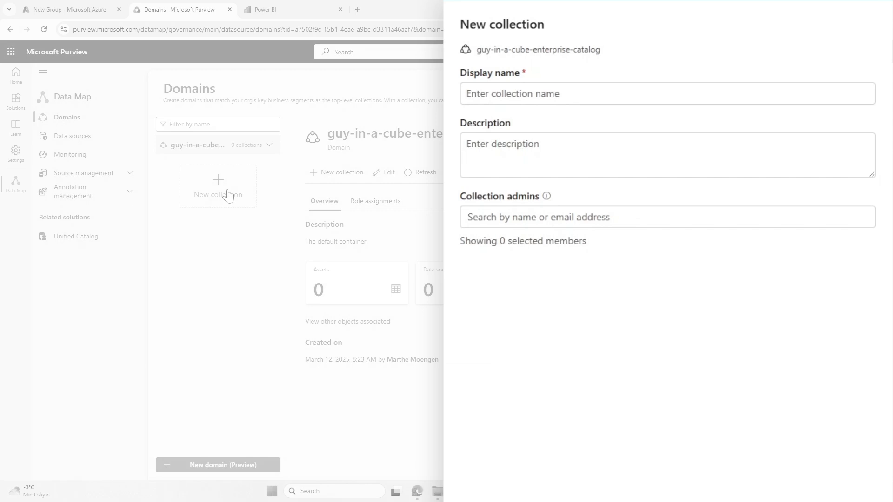
pyautogui.write('F')
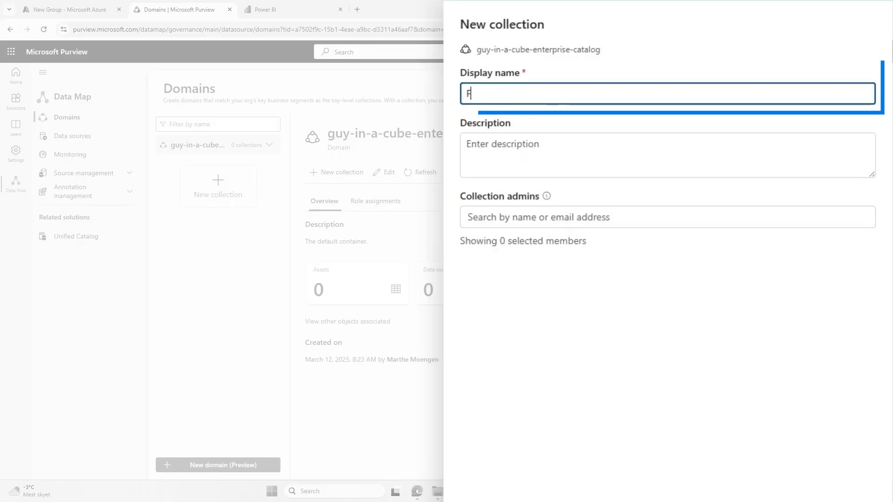
pyautogui.write('Fabric')
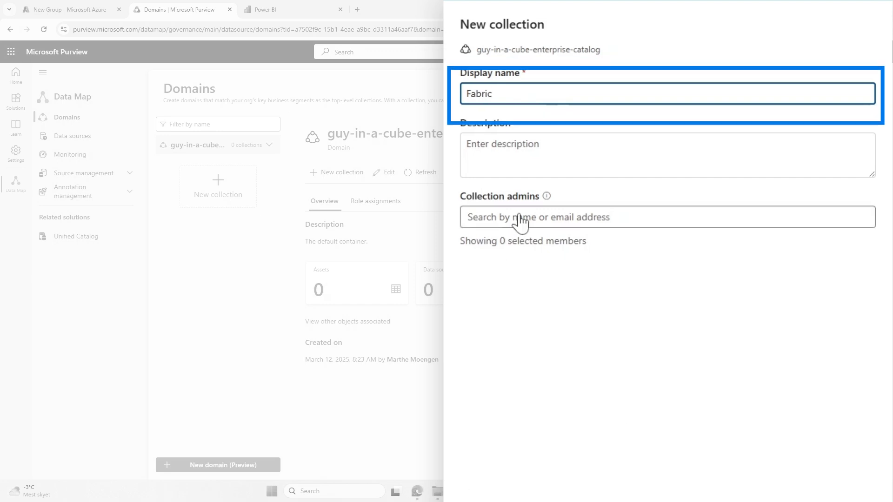
pyautogui.write('Collection with all the F')
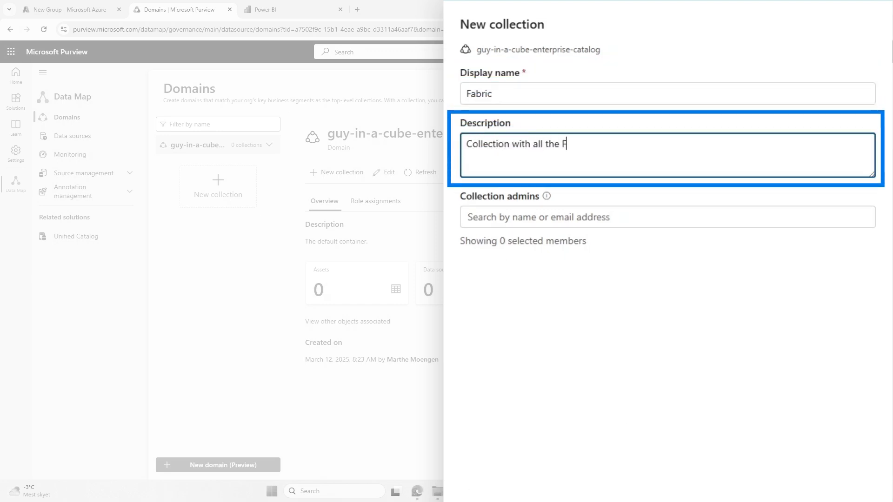
pyautogui.write('m')
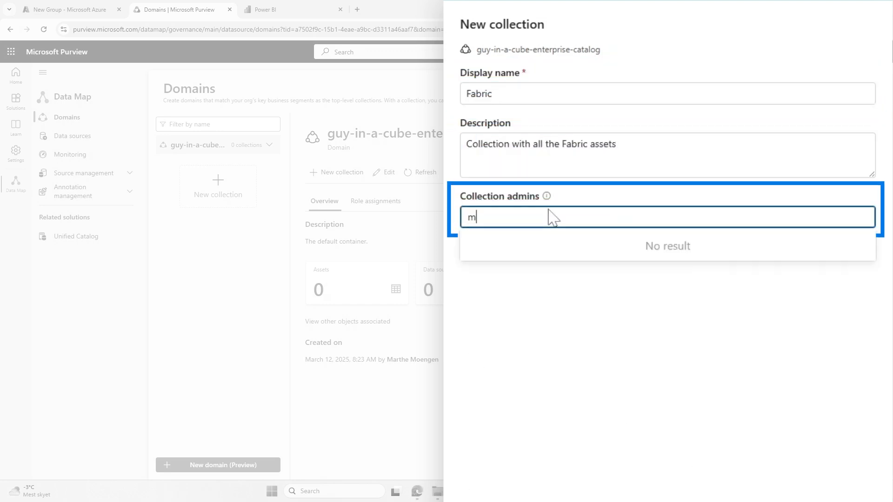
pyautogui.write('arthe')
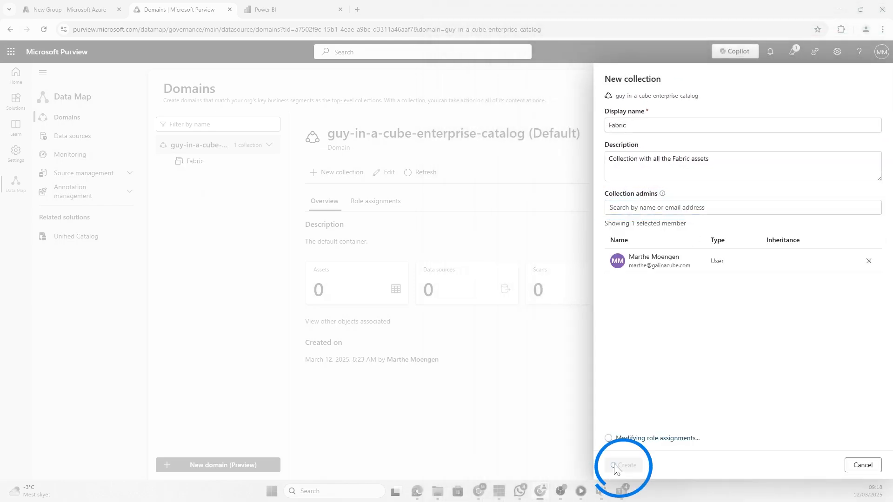
pyautogui.click(623, 465)
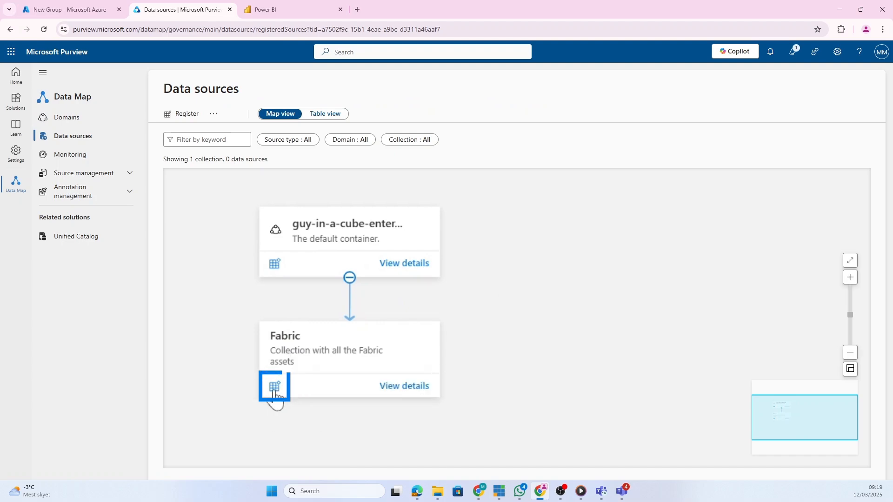
# - Register a Fabric (includes Power BI) data source named Fabric-I1U under the Fabric collection
pyautogui.click(274, 385)
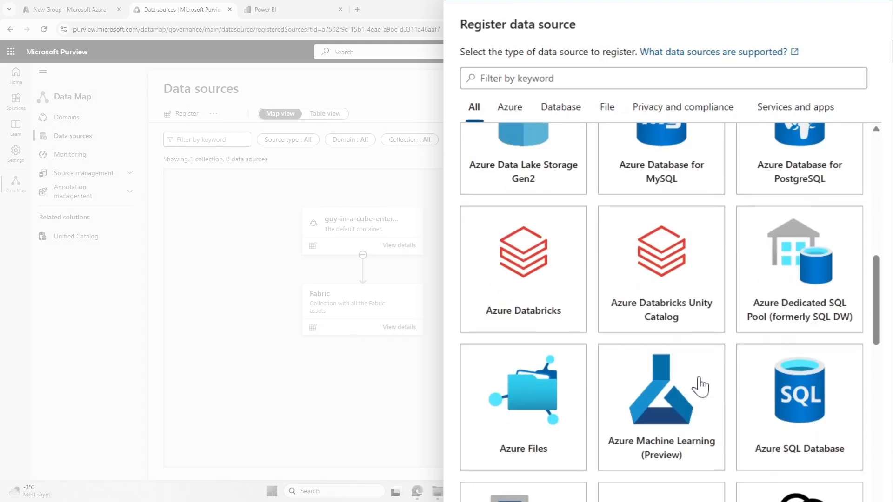
pyautogui.scroll(-3)
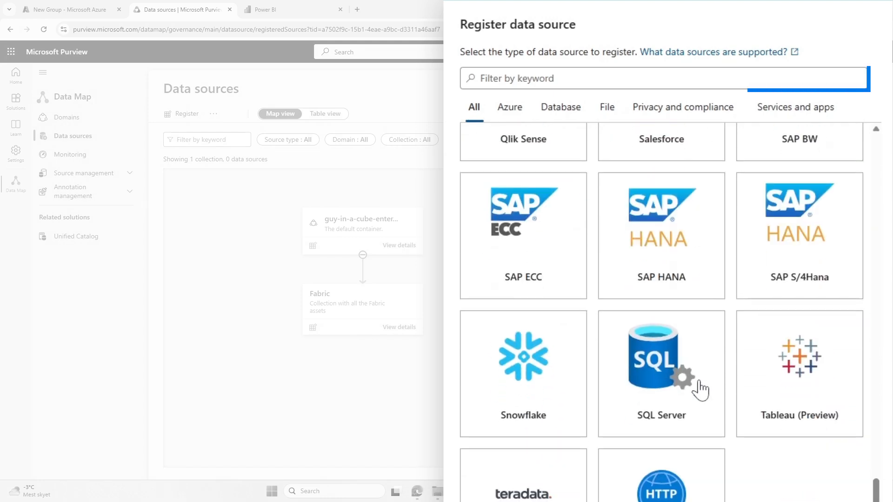
pyautogui.write('fabric')
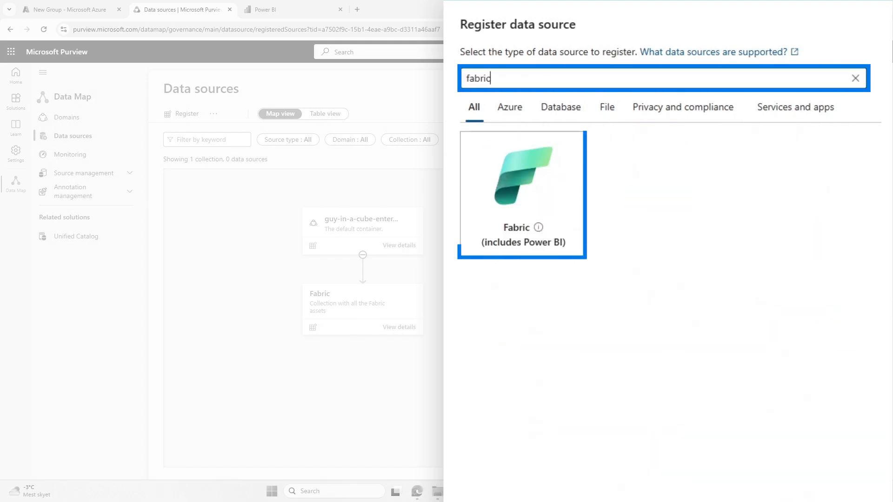
pyautogui.click(522, 194)
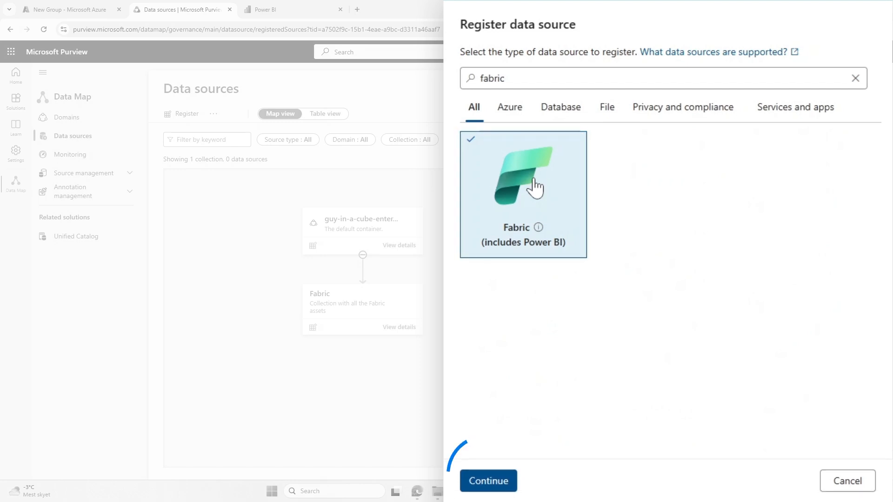
pyautogui.click(487, 481)
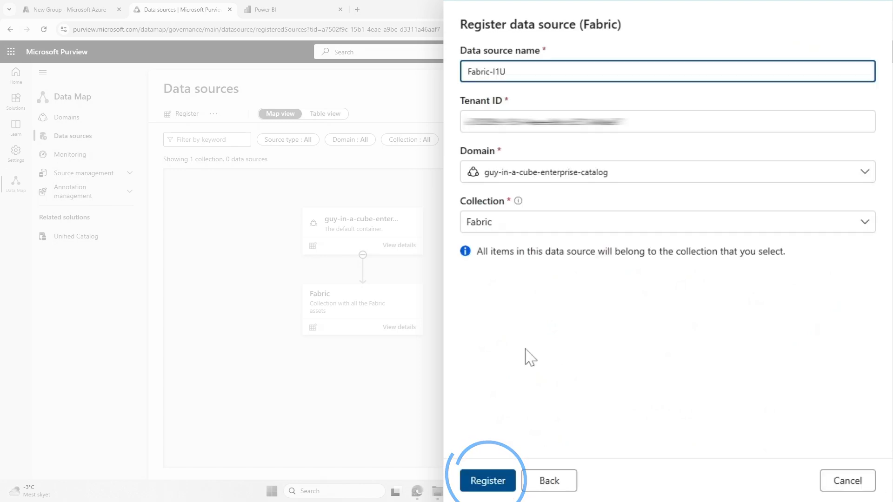
pyautogui.click(666, 121)
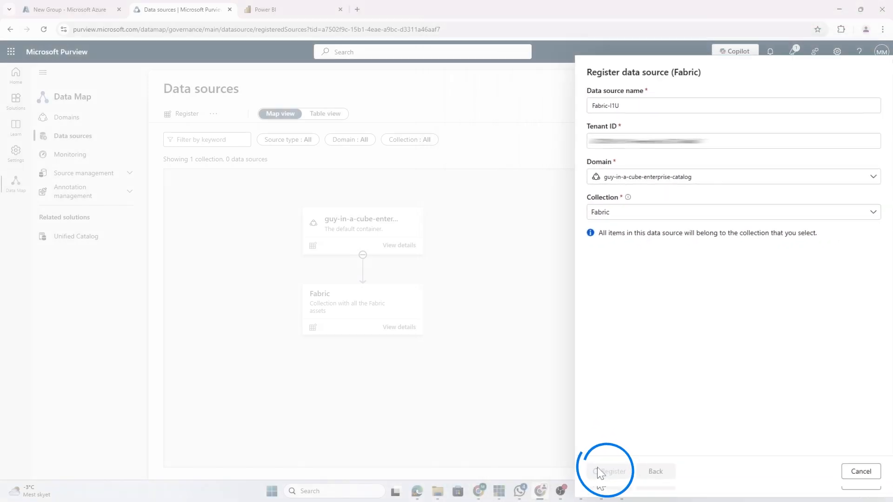
pyautogui.click(612, 470)
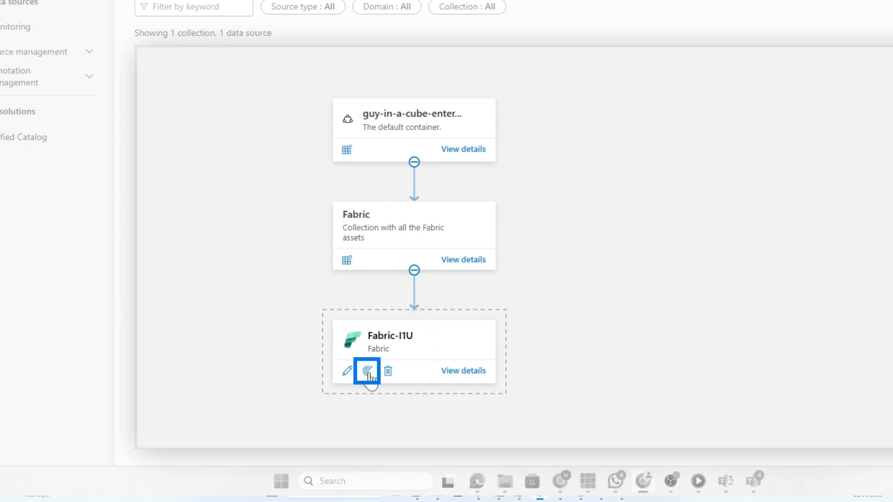
# - Start a new scan of Fabric-I1U excluding personal workspaces and show the managed identity details
pyautogui.click(367, 371)
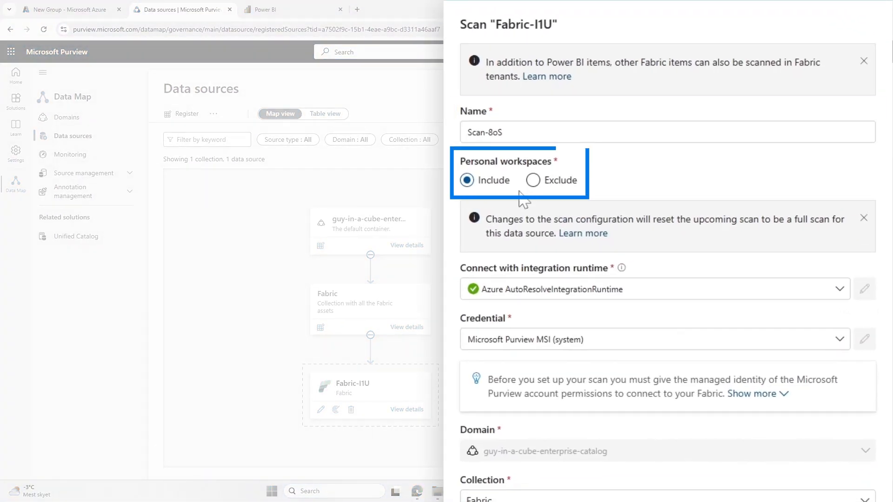
pyautogui.click(533, 180)
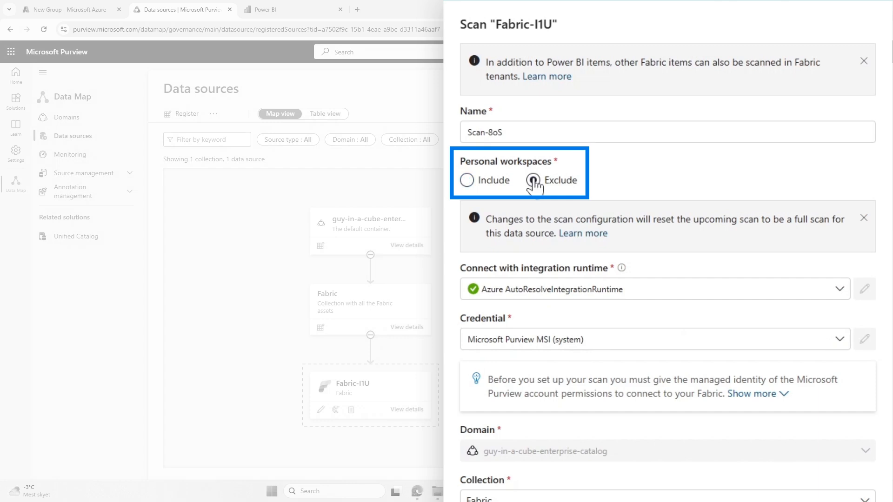
pyautogui.click(532, 180)
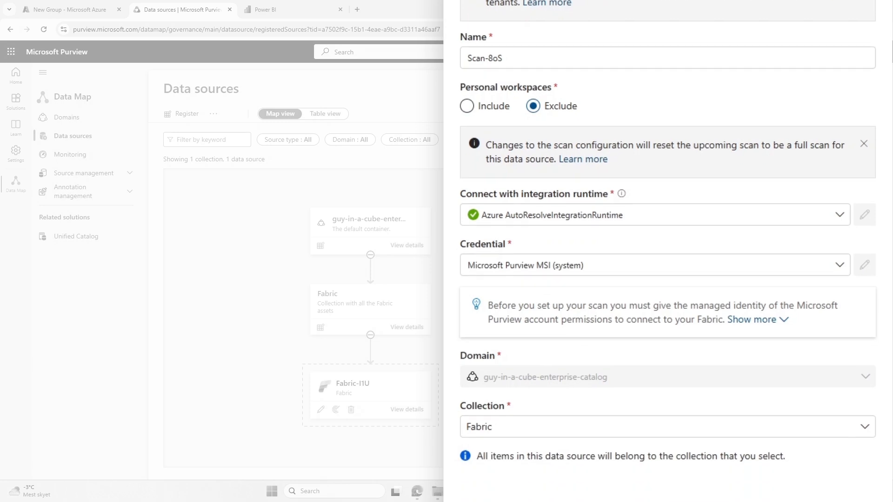
pyautogui.click(751, 318)
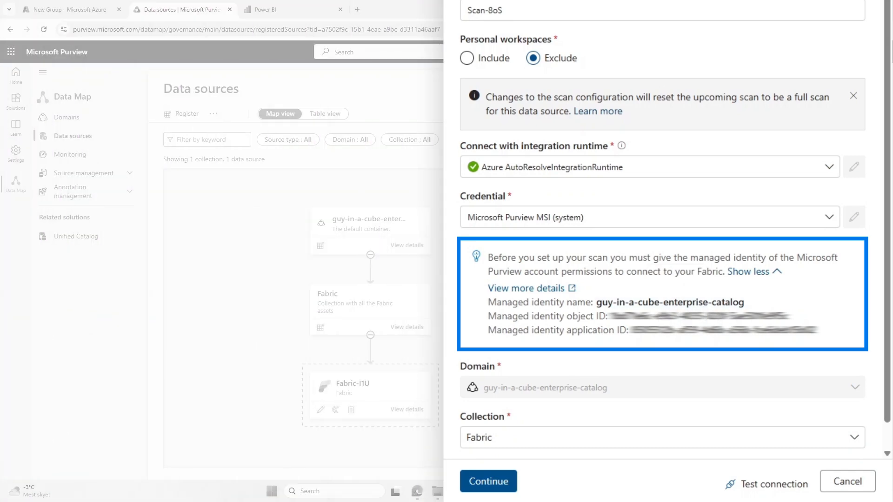
pyautogui.scroll(-3)
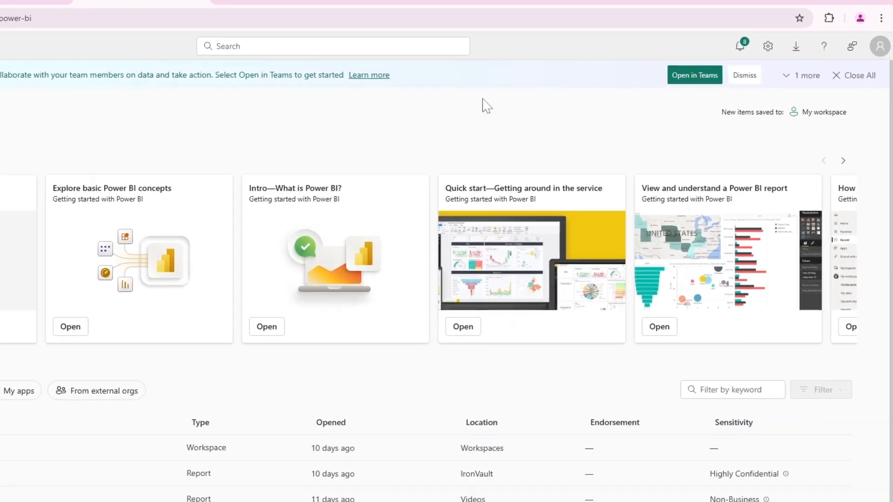
# - Go to the Fabric admin portal and filter tenant settings by 'api'
pyautogui.click(767, 47)
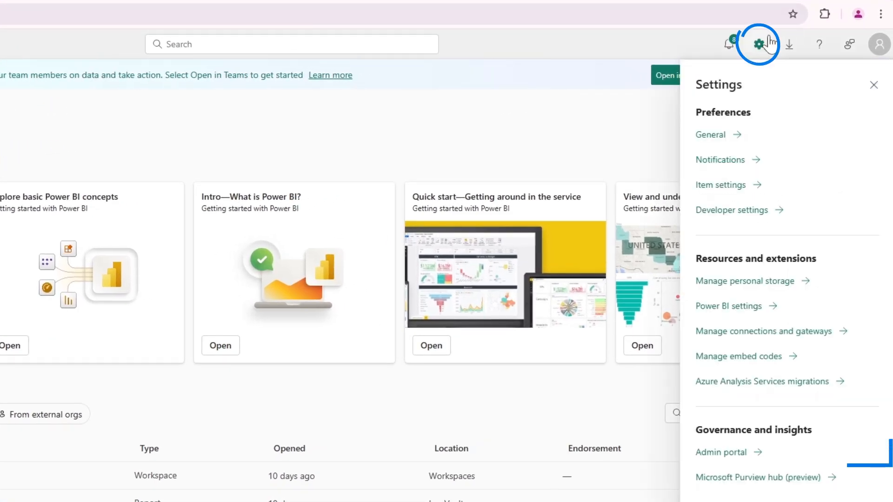
pyautogui.click(720, 452)
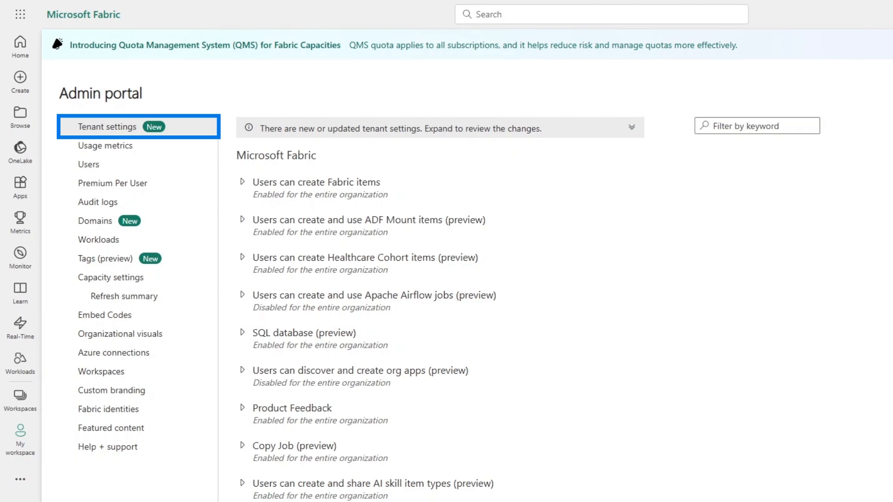
pyautogui.write('api')
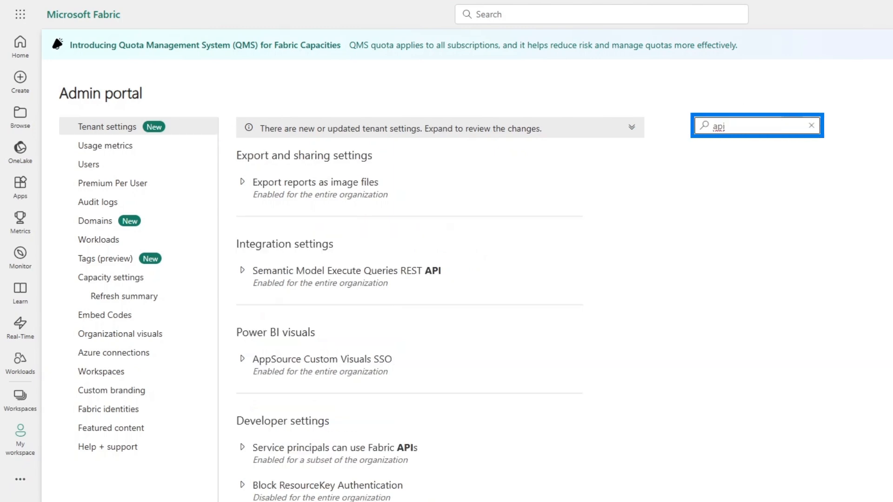
pyautogui.scroll(-3)
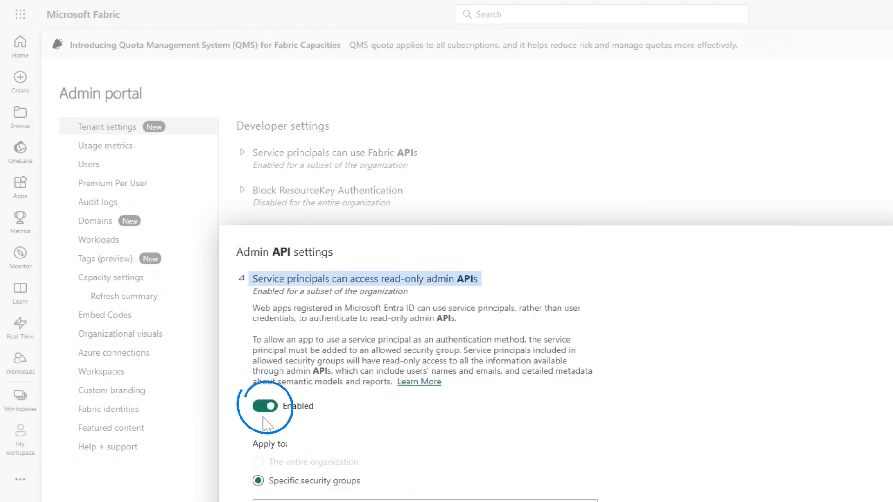
pyautogui.scroll(-3)
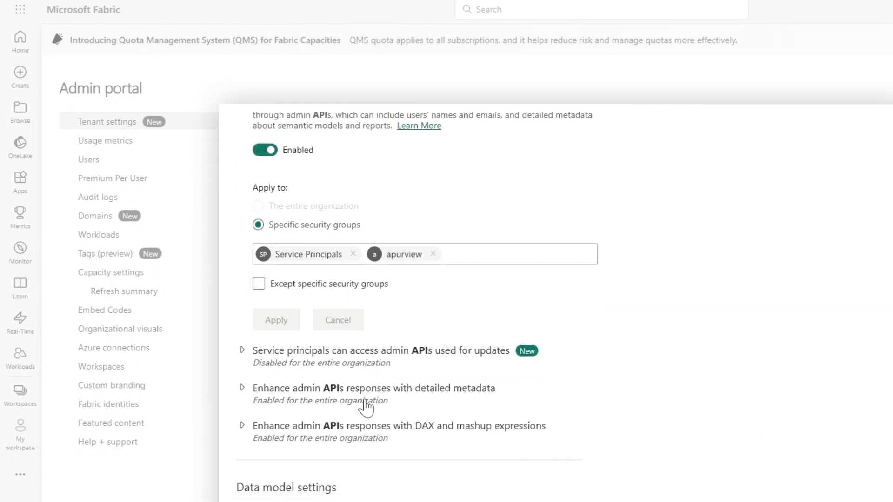
# - Expand the detailed metadata and DAX and mashup expressions admin API settings
pyautogui.click(374, 388)
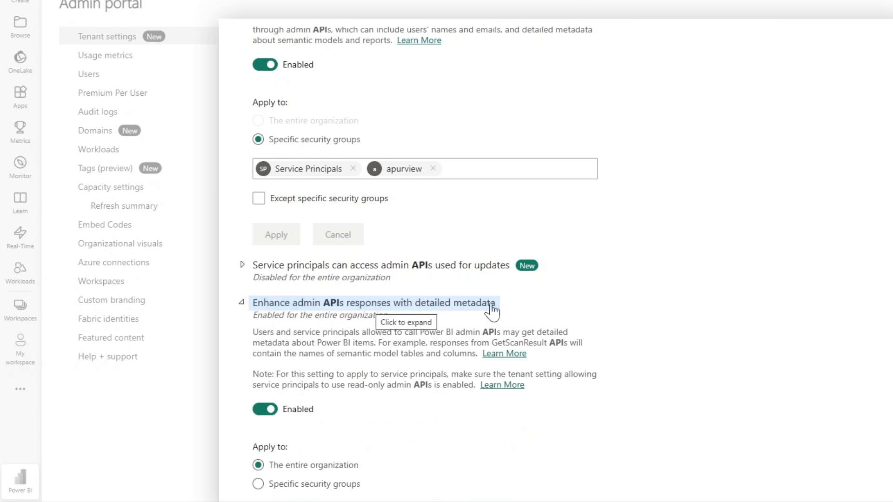
pyautogui.scroll(-3)
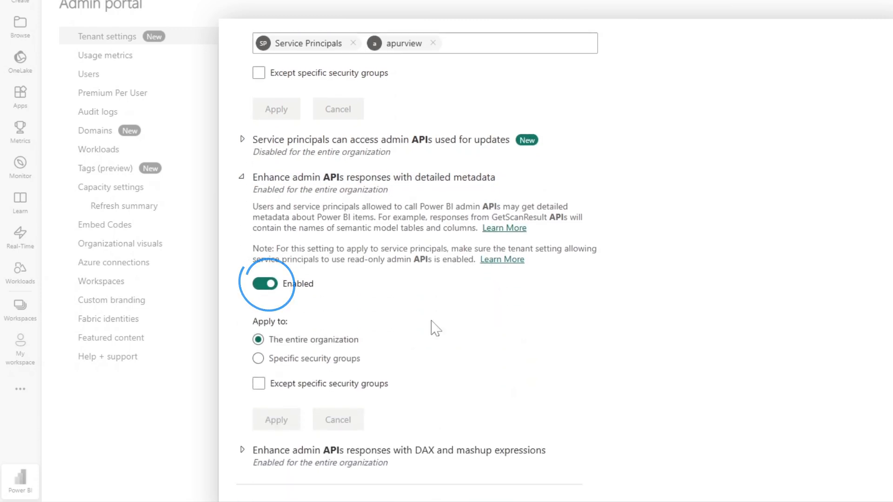
pyautogui.scroll(-3)
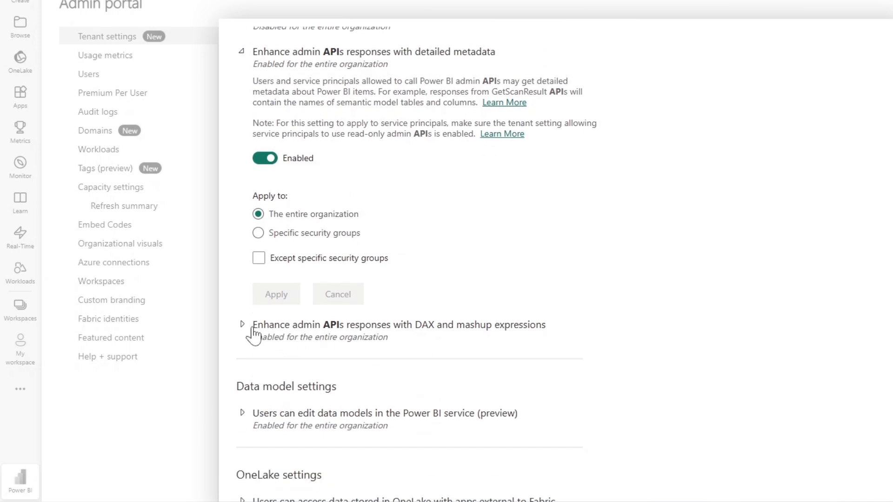
pyautogui.click(242, 325)
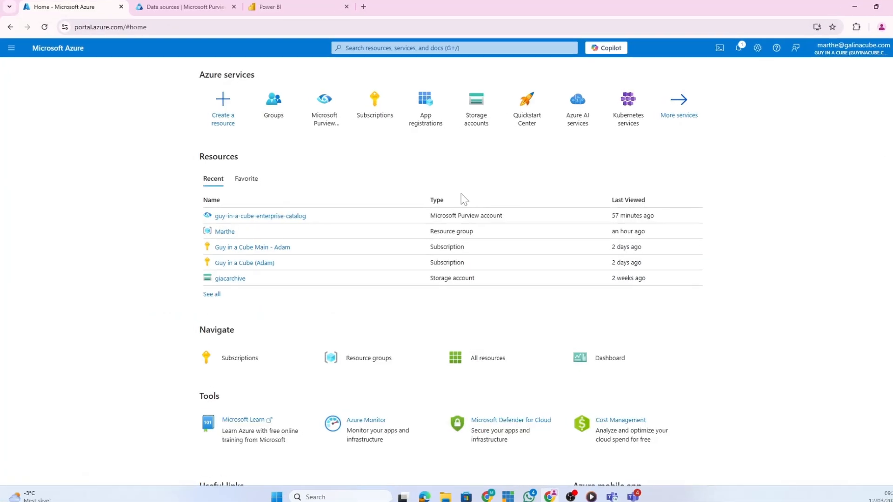
# - Start a new Security group named enterprise-data-catalog with Entra roles allowed
pyautogui.click(272, 102)
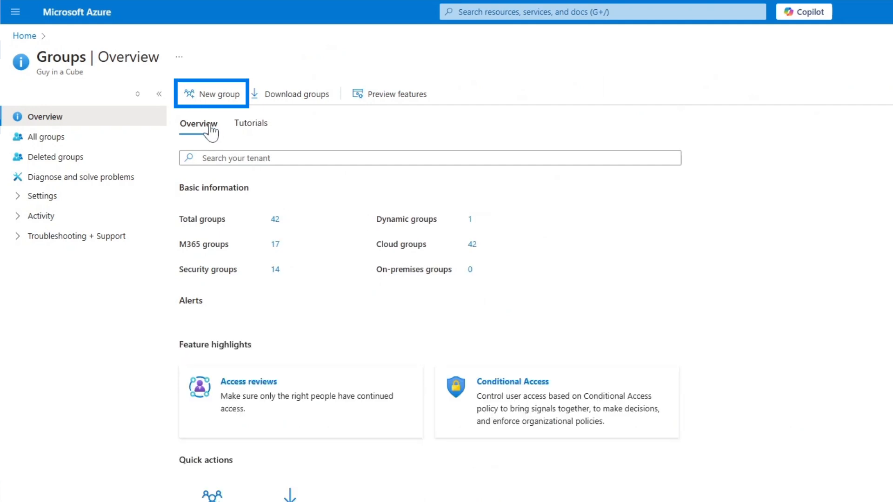
pyautogui.click(211, 93)
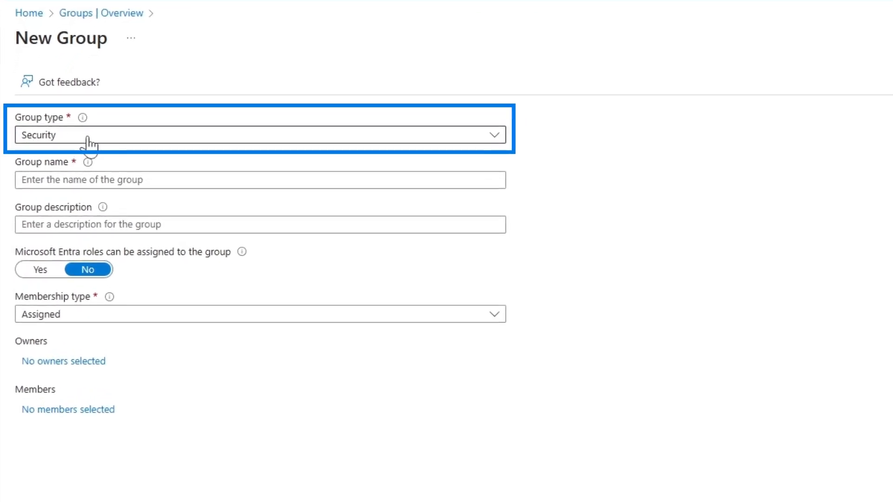
pyautogui.write('enterprise-data-catalog')
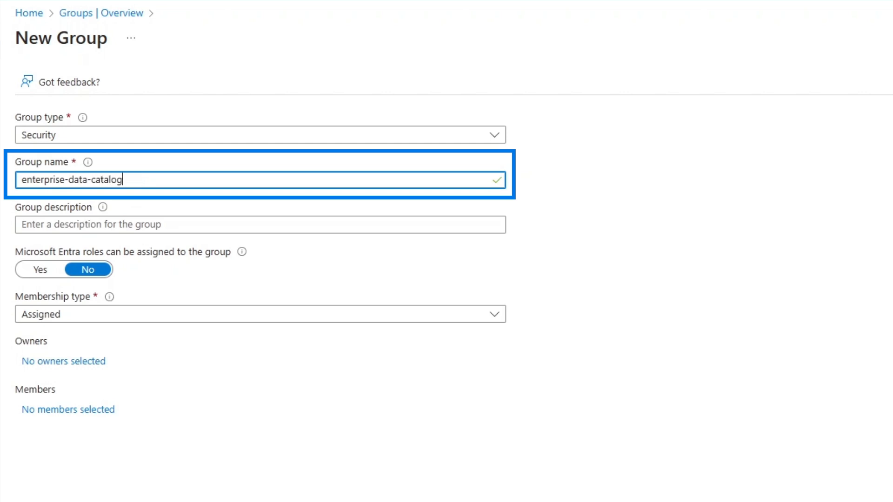
pyautogui.click(260, 224)
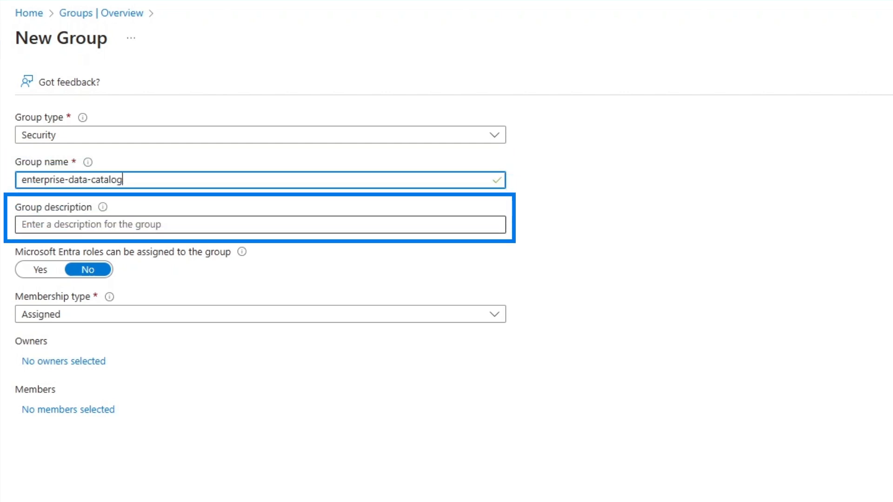
# - Add marthe as owner and the guy-in-a-cube-enterprise-catalog app as member, then create the group
pyautogui.click(40, 270)
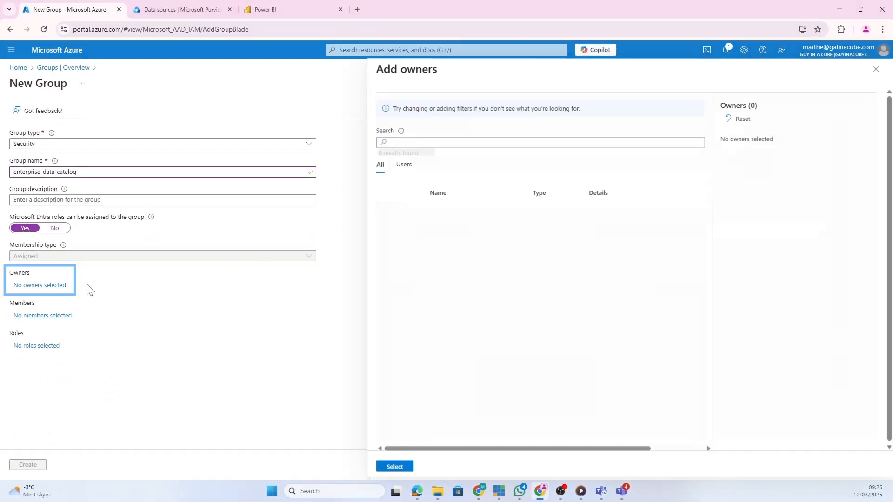
pyautogui.write('marthe')
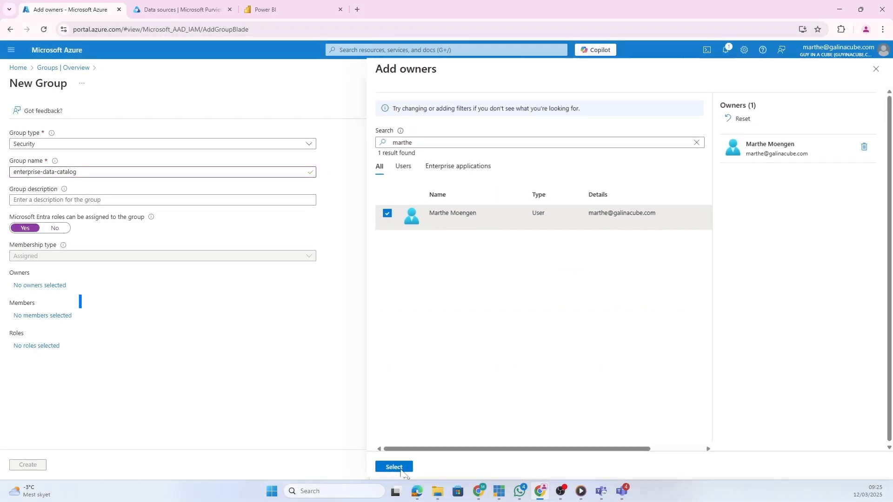
pyautogui.click(394, 467)
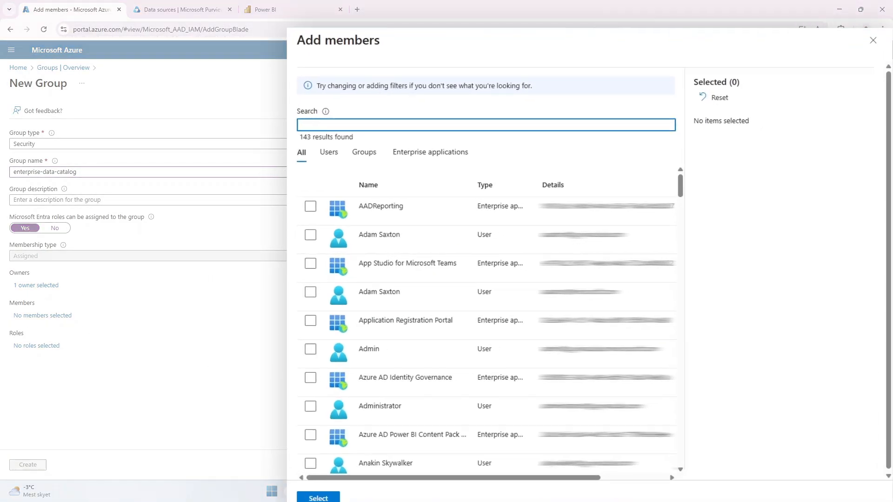
pyautogui.write('guy-i')
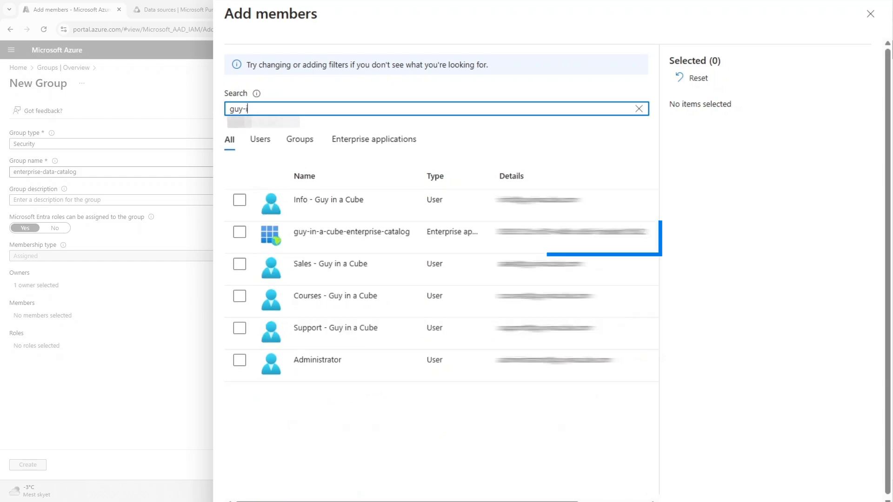
pyautogui.click(239, 232)
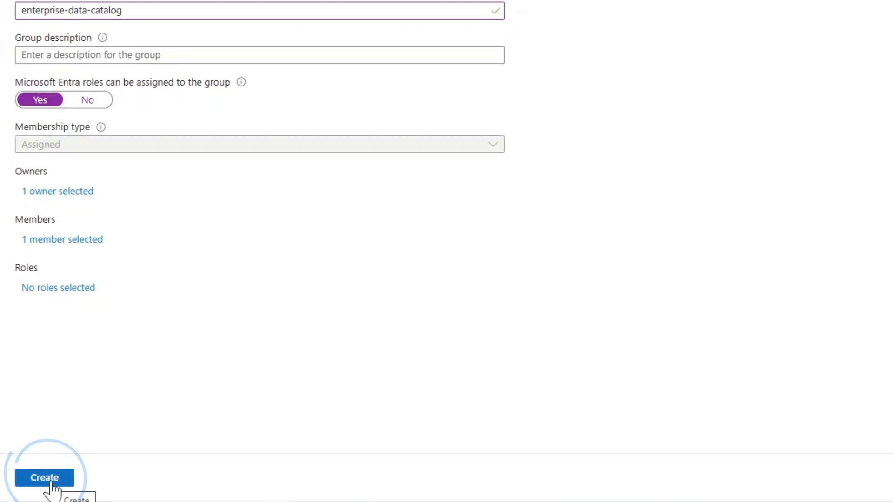
pyautogui.click(45, 477)
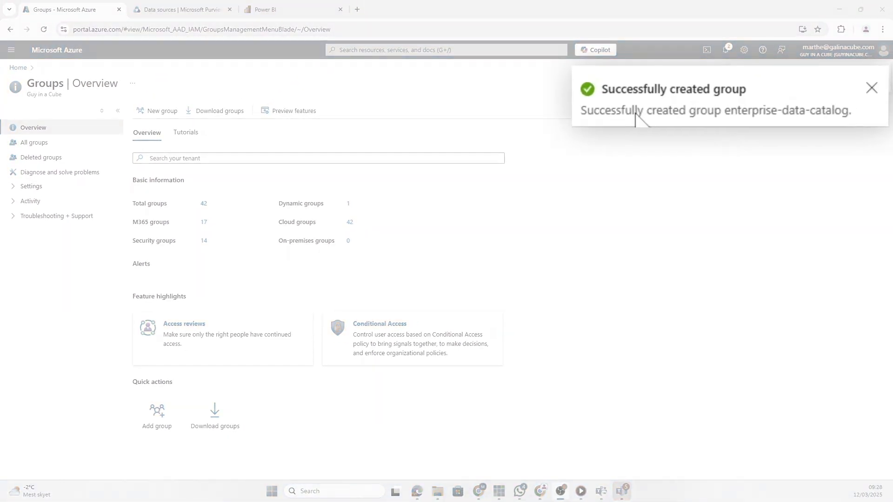
# - Add enterprise-data-catalog to the read-only admin APIs security groups in Fabric and apply
pyautogui.click(293, 9)
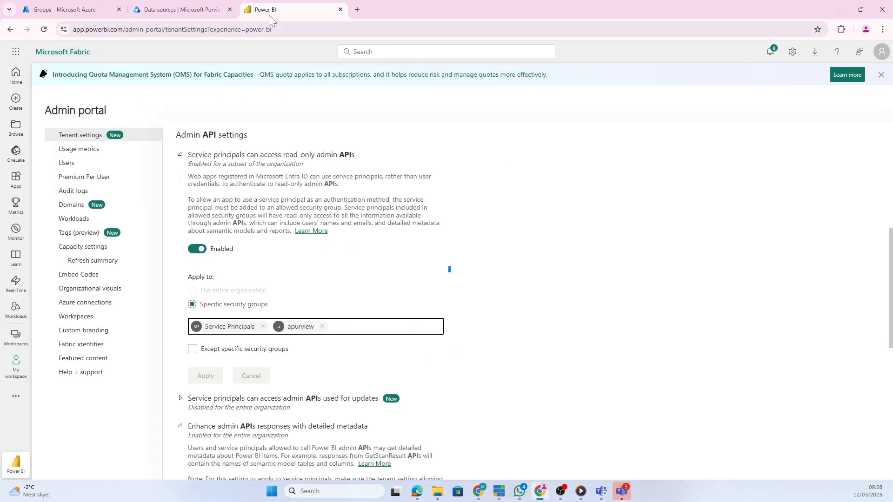
pyautogui.write('enterprise-')
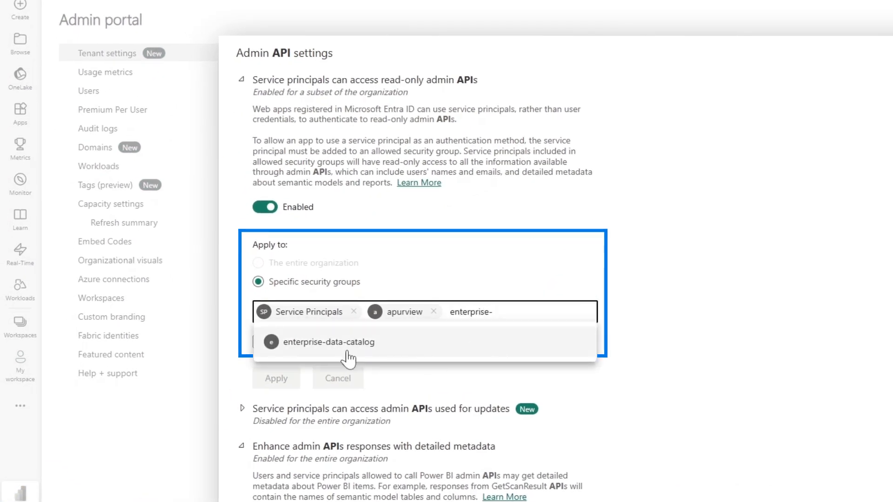
pyautogui.click(328, 341)
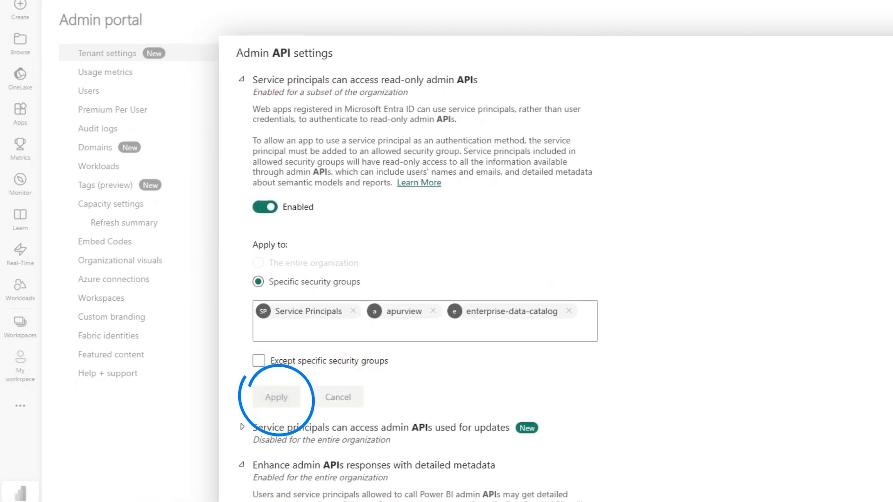
pyautogui.click(204, 391)
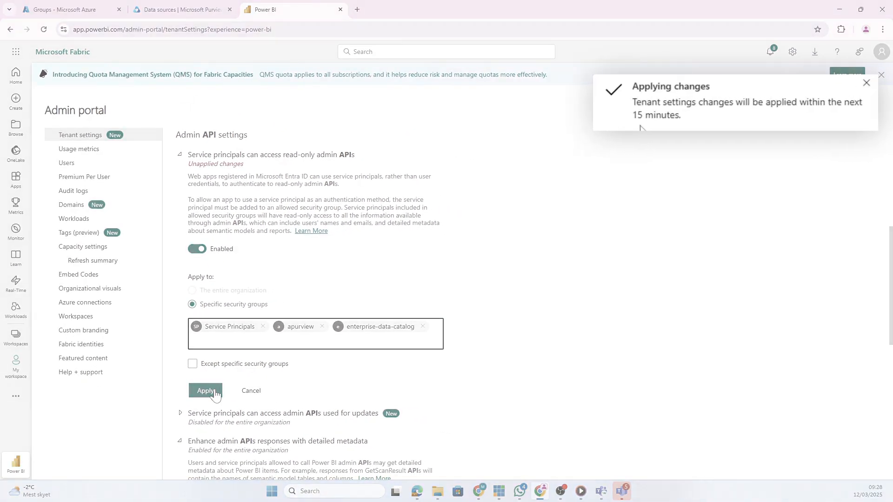
pyautogui.click(205, 390)
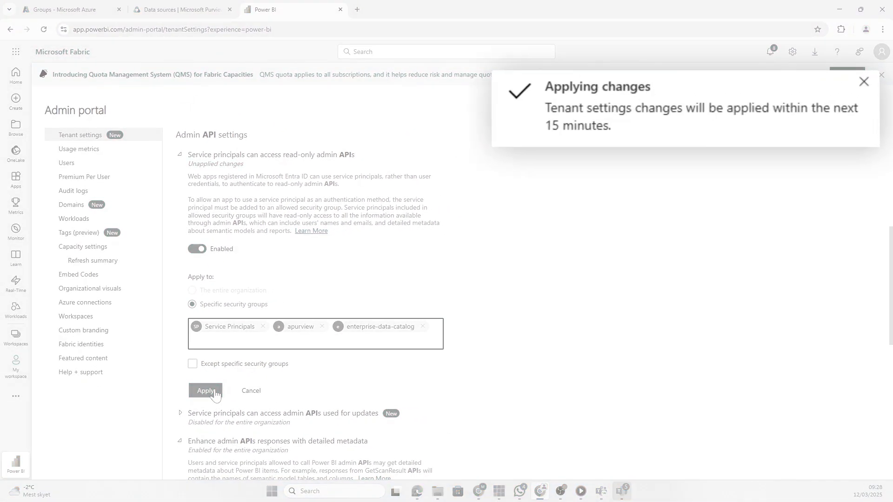
pyautogui.click(181, 9)
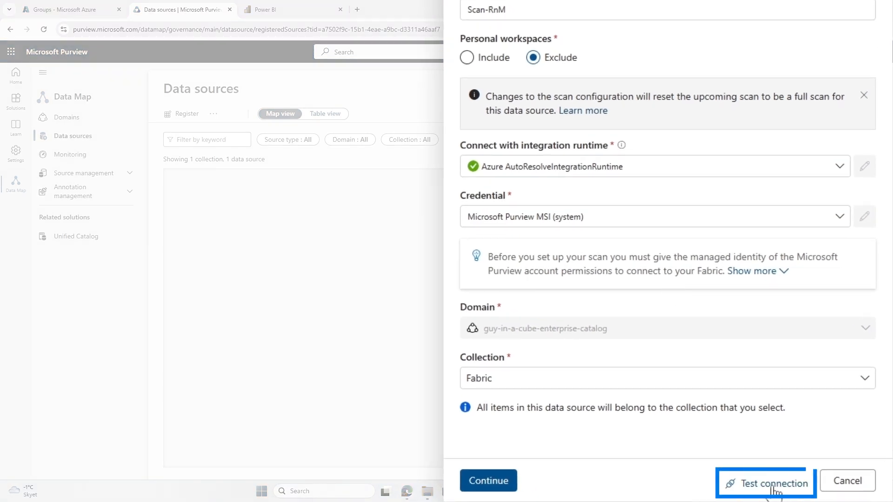
# - Test the connection to the Fabric tenant and keep the scan scope on the whole tenant
pyautogui.click(773, 483)
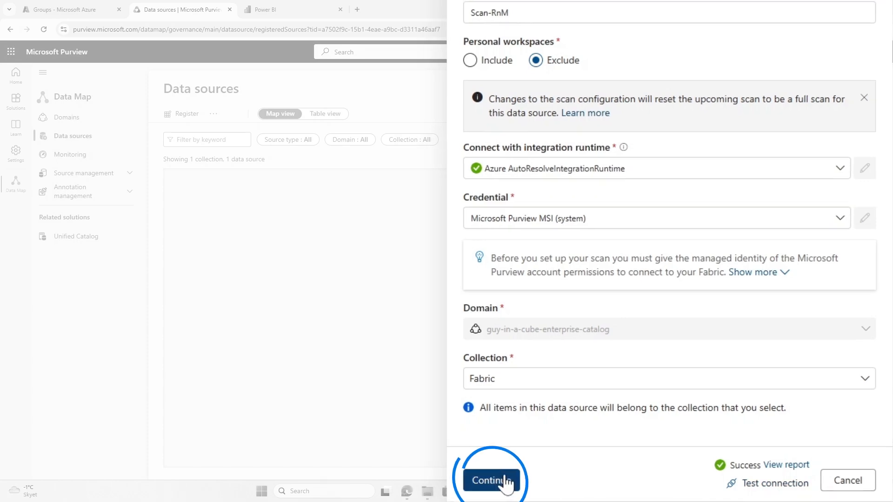
pyautogui.click(491, 480)
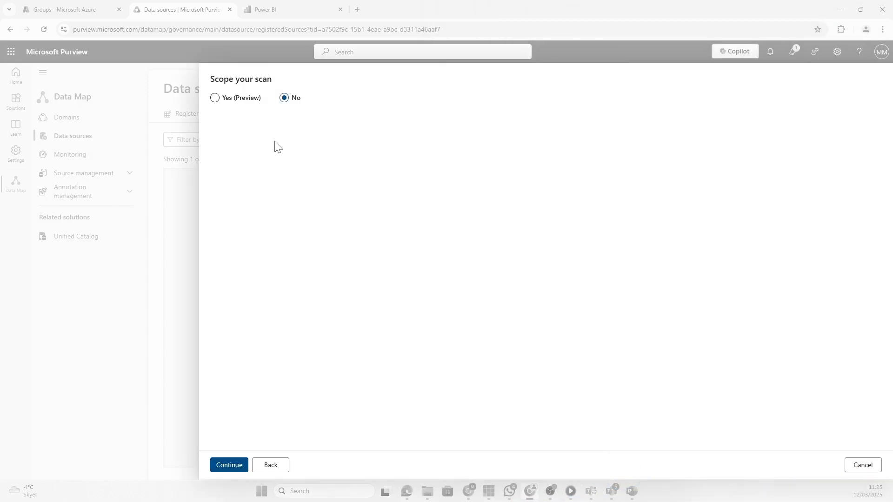
pyautogui.click(215, 97)
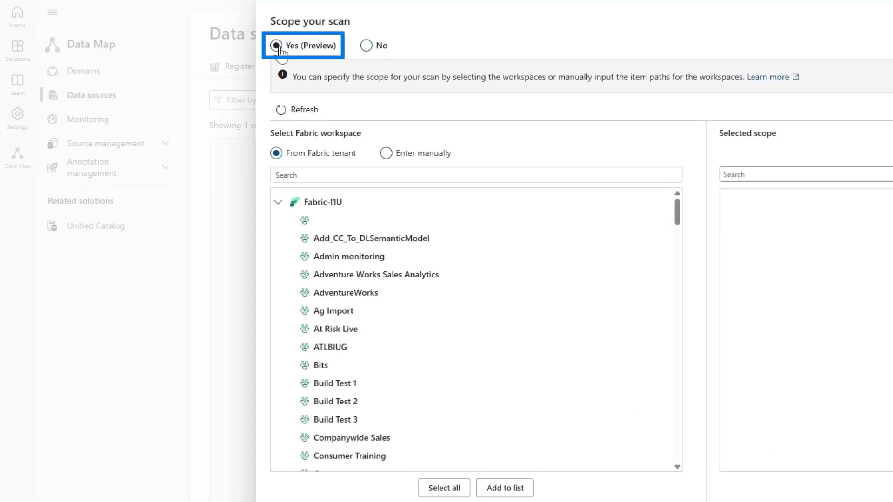
pyautogui.scroll(-3)
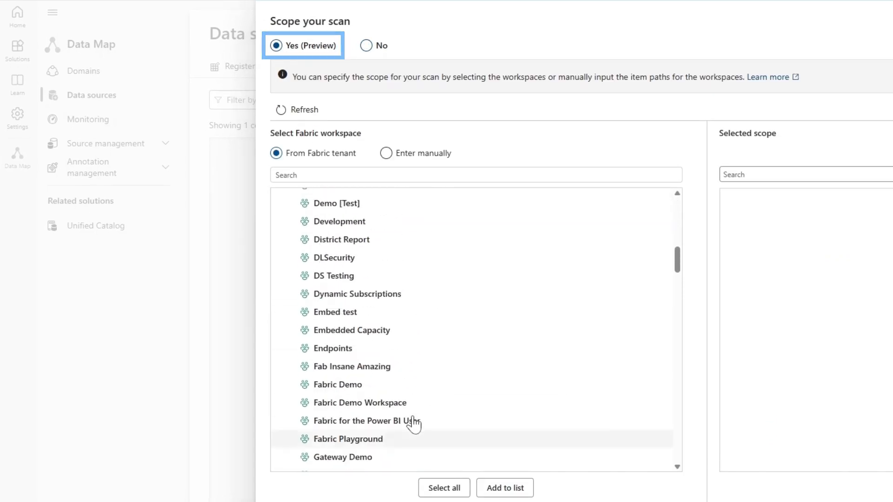
pyautogui.click(367, 46)
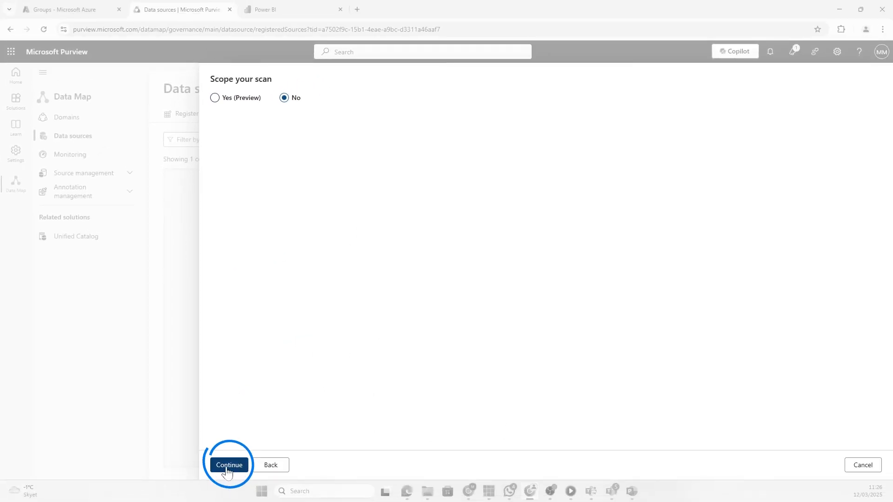
# - Set the scan trigger to Once, then save and run the scan
pyautogui.click(229, 465)
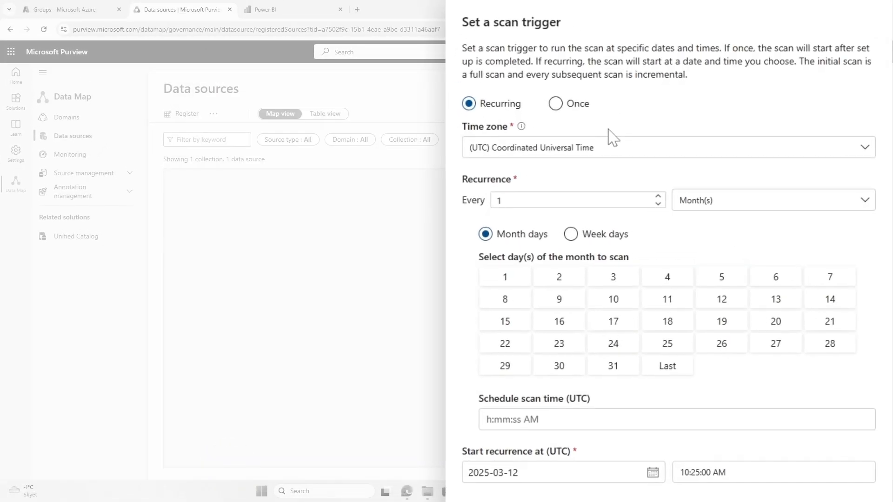
pyautogui.click(468, 103)
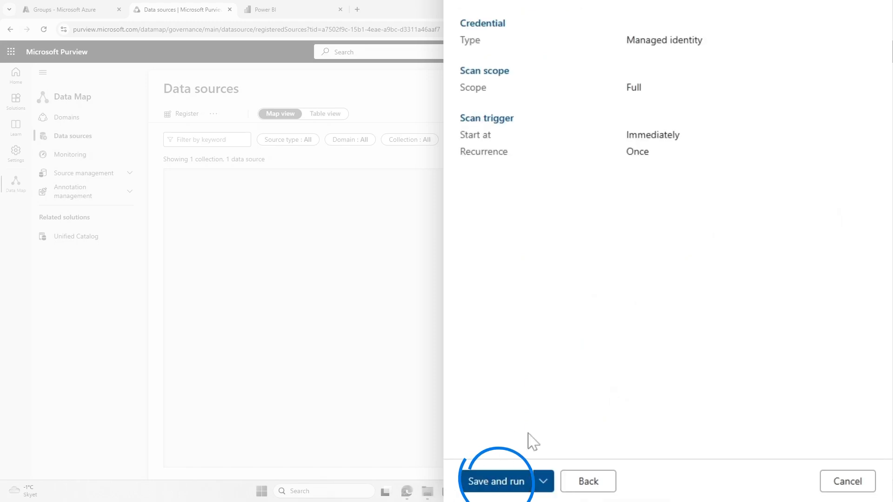
pyautogui.click(496, 481)
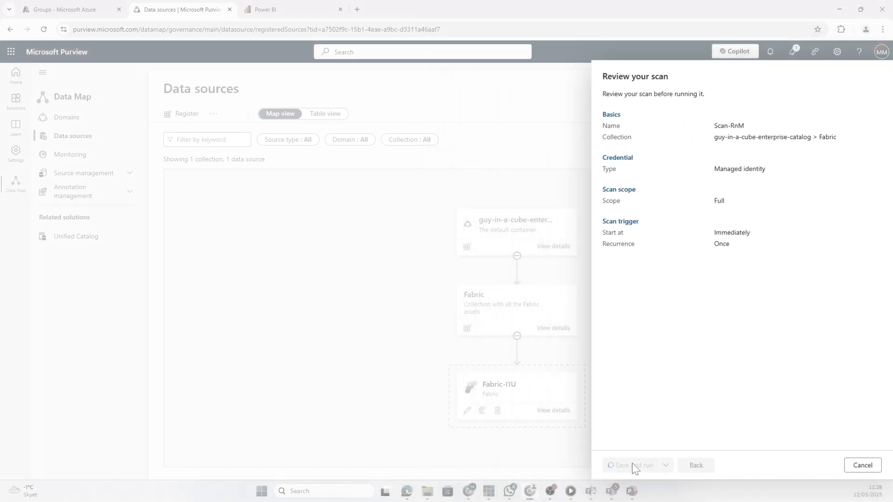
pyautogui.click(861, 465)
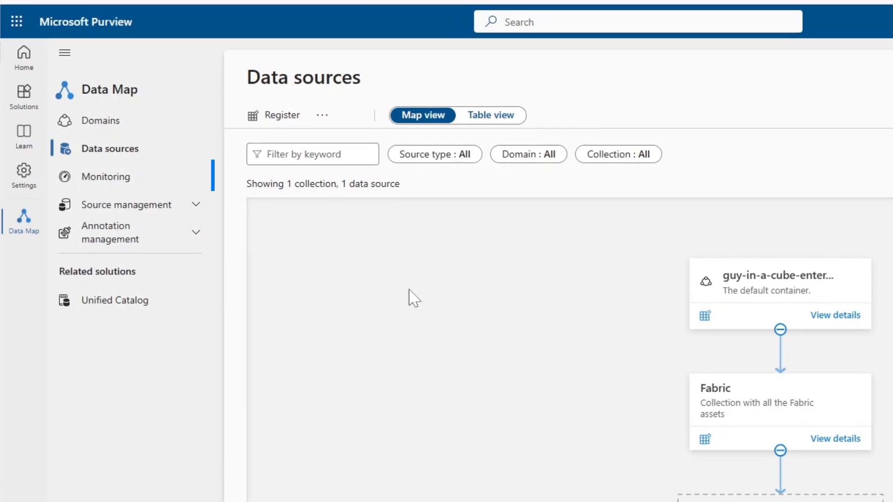
# - Go to Data Map Monitoring, view scan status details and open Scan-RnM's run history
pyautogui.click(105, 180)
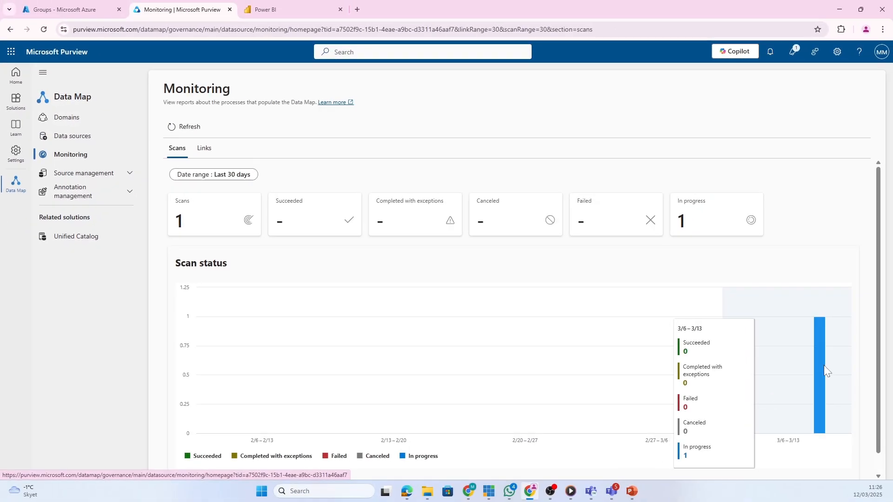
pyautogui.moveTo(775, 248)
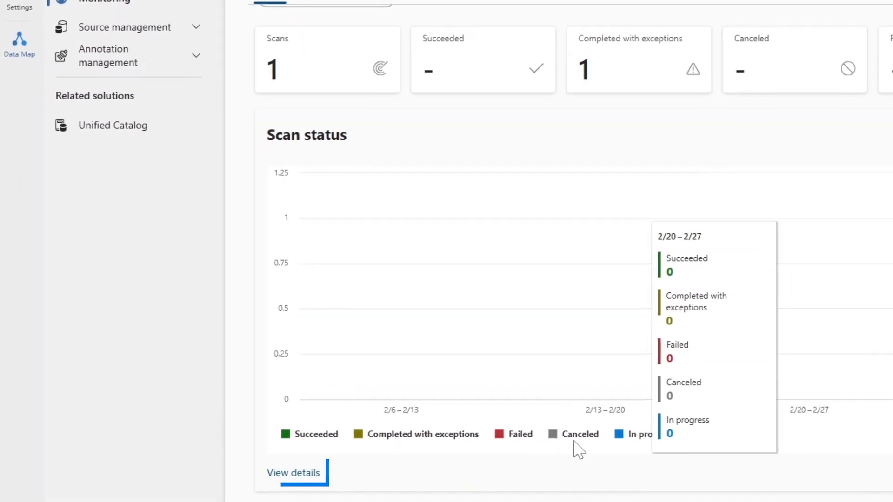
pyautogui.click(293, 472)
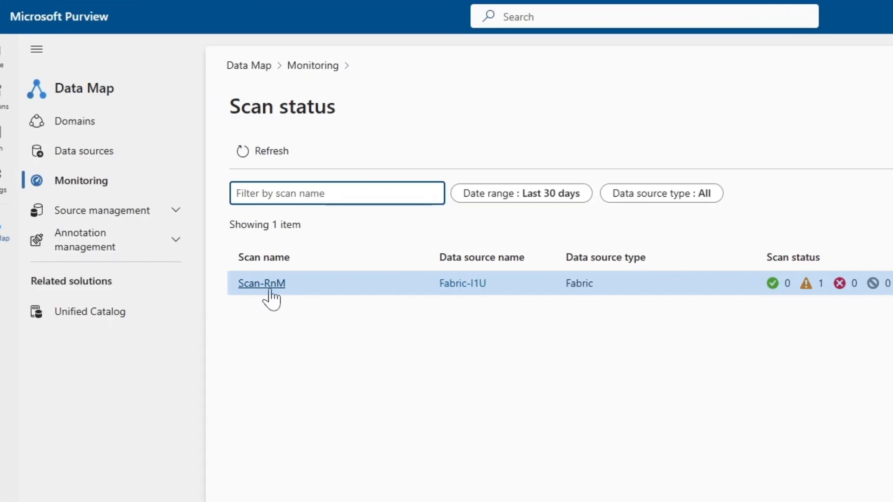
pyautogui.click(261, 283)
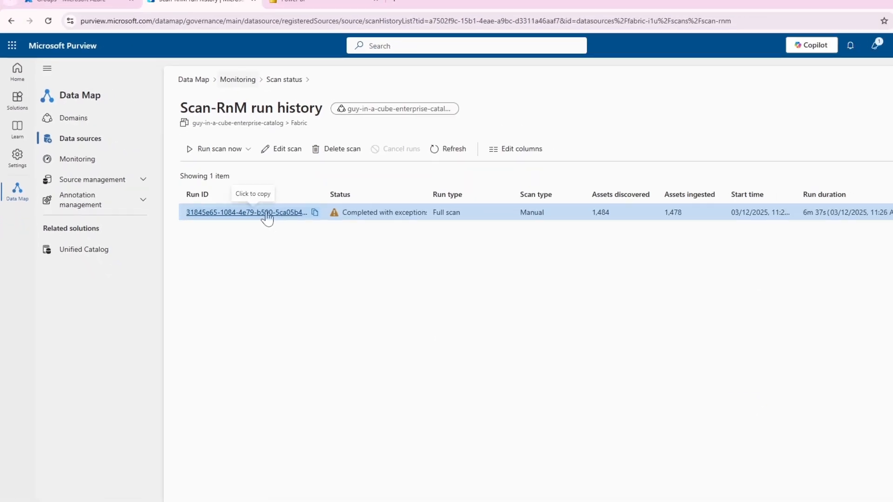
# - Open the Run detail pane for the latest Scan-RnM run
pyautogui.click(247, 212)
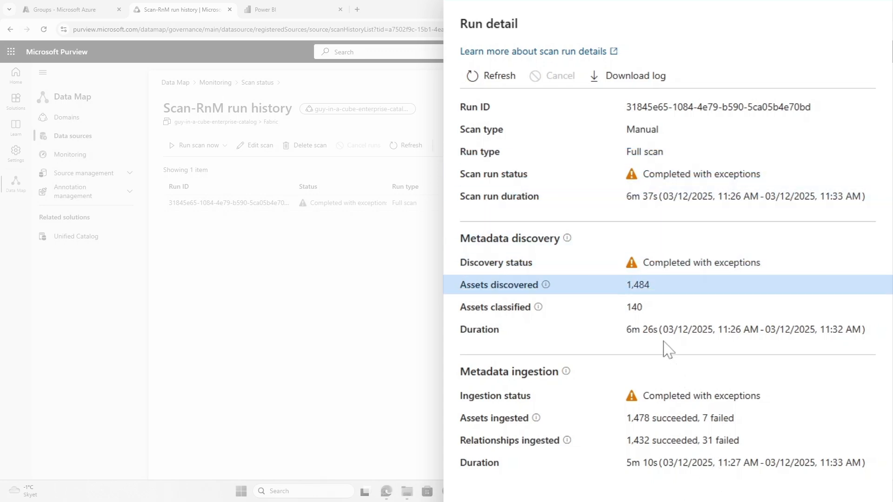
pyautogui.moveTo(668, 306)
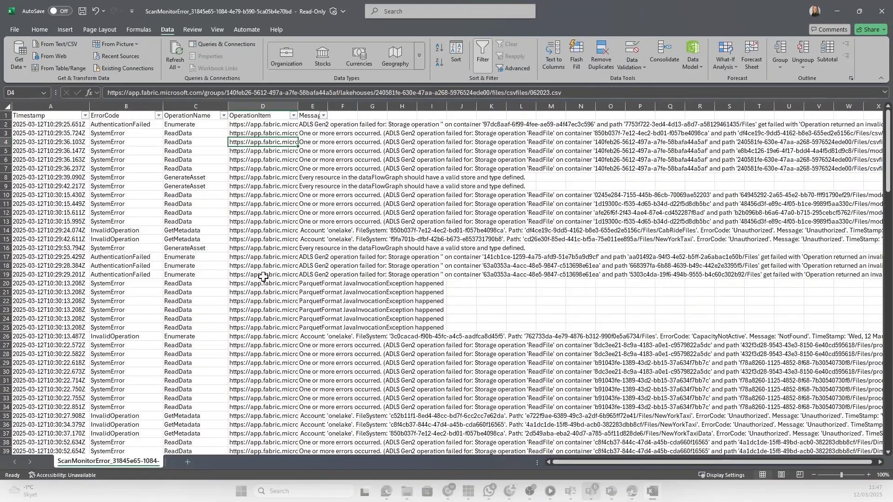
pyautogui.moveTo(272, 273)
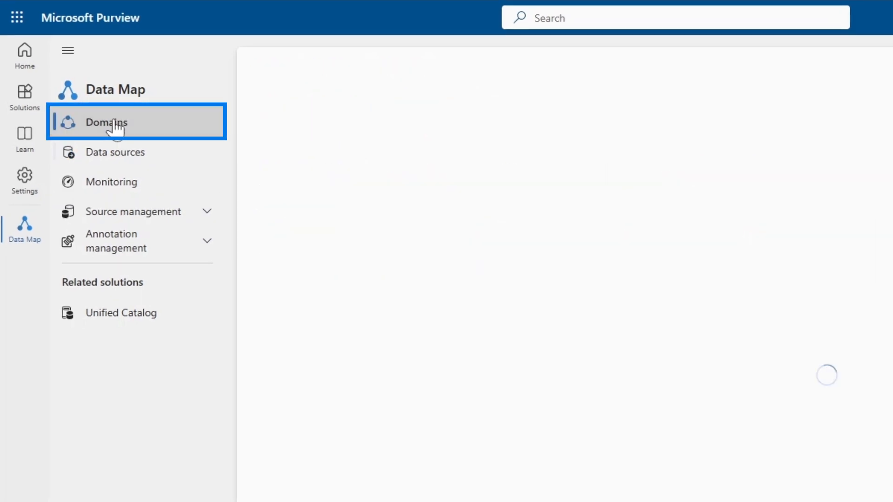
# - View the Fabric collection in Data Map: about 1.5K assets, one data source, one scan
pyautogui.click(117, 122)
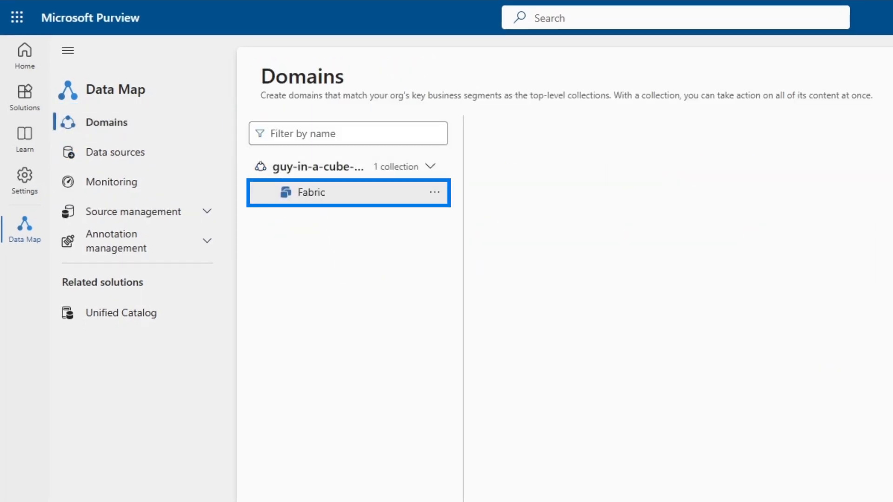
pyautogui.click(311, 191)
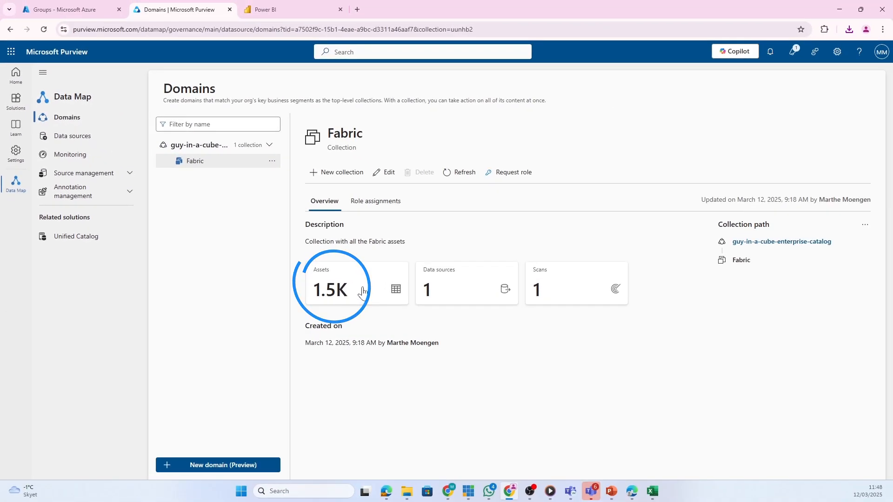
pyautogui.click(329, 290)
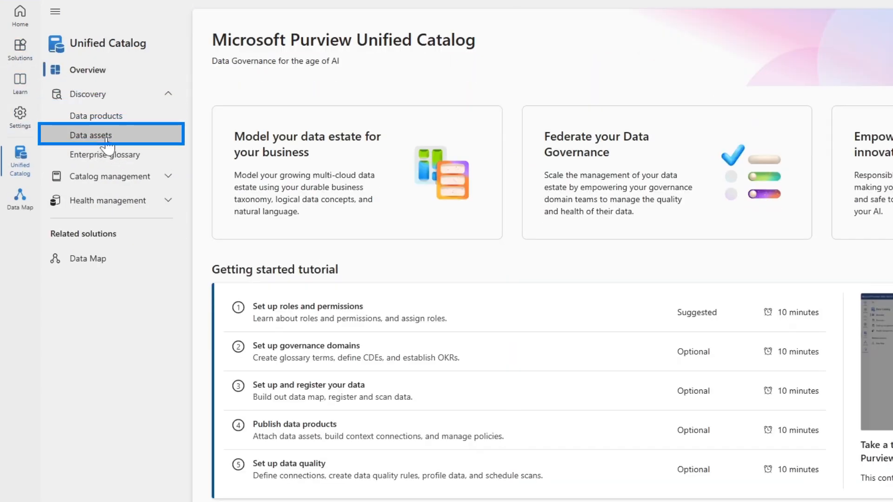
# - List the scanned Fabric workspaces under Microsoft Fabric in Discovery > Data assets
pyautogui.click(91, 134)
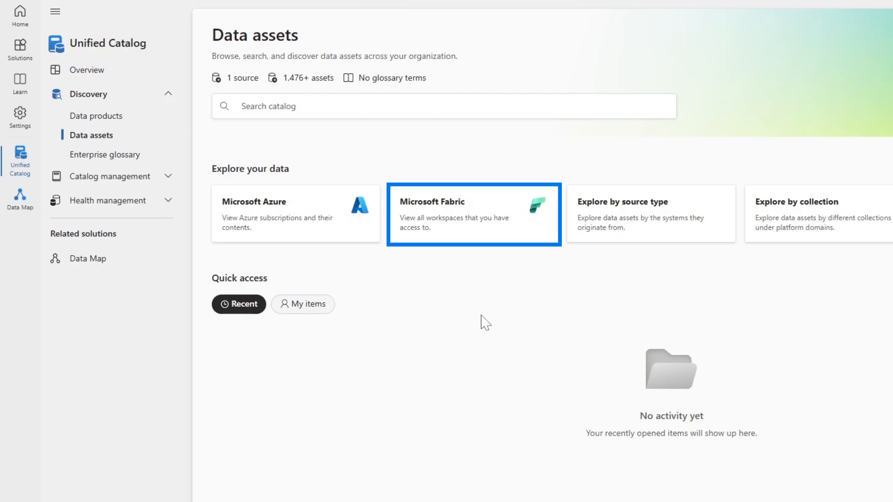
pyautogui.click(472, 214)
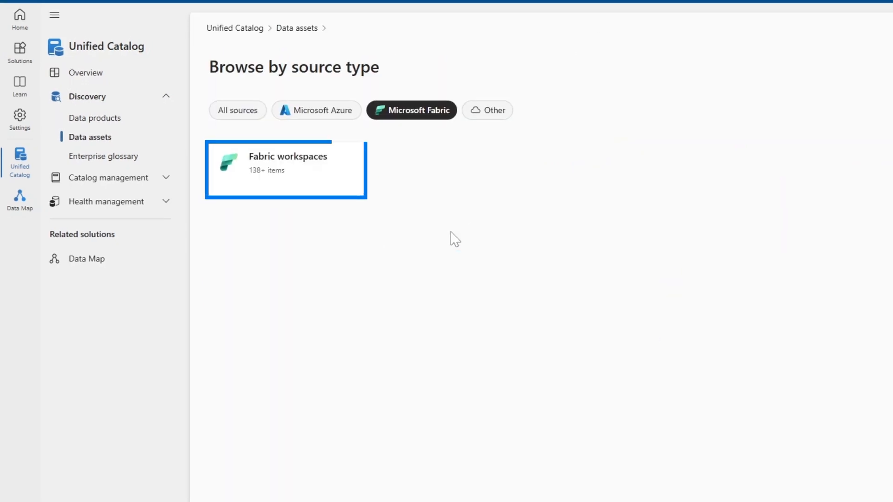
pyautogui.click(285, 169)
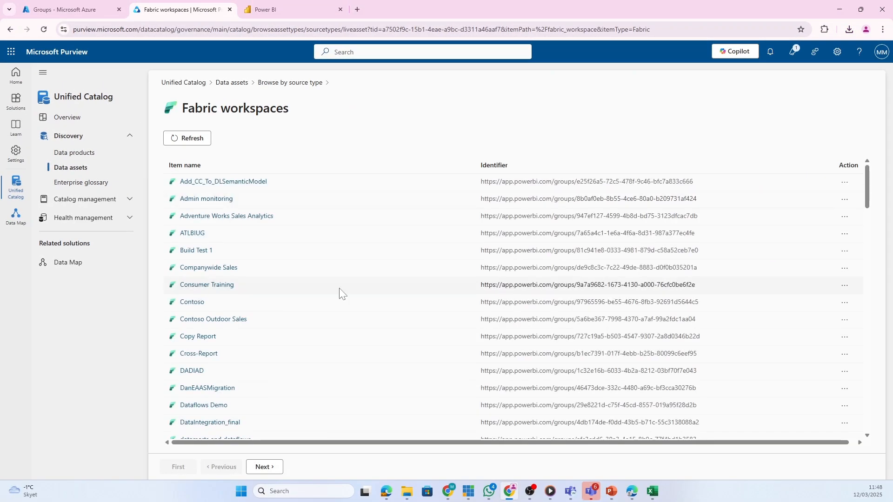
pyautogui.scroll(-3)
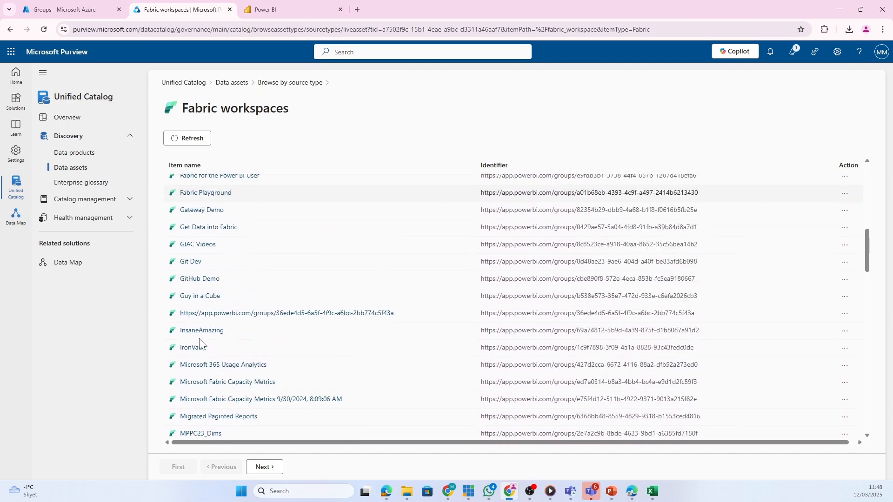